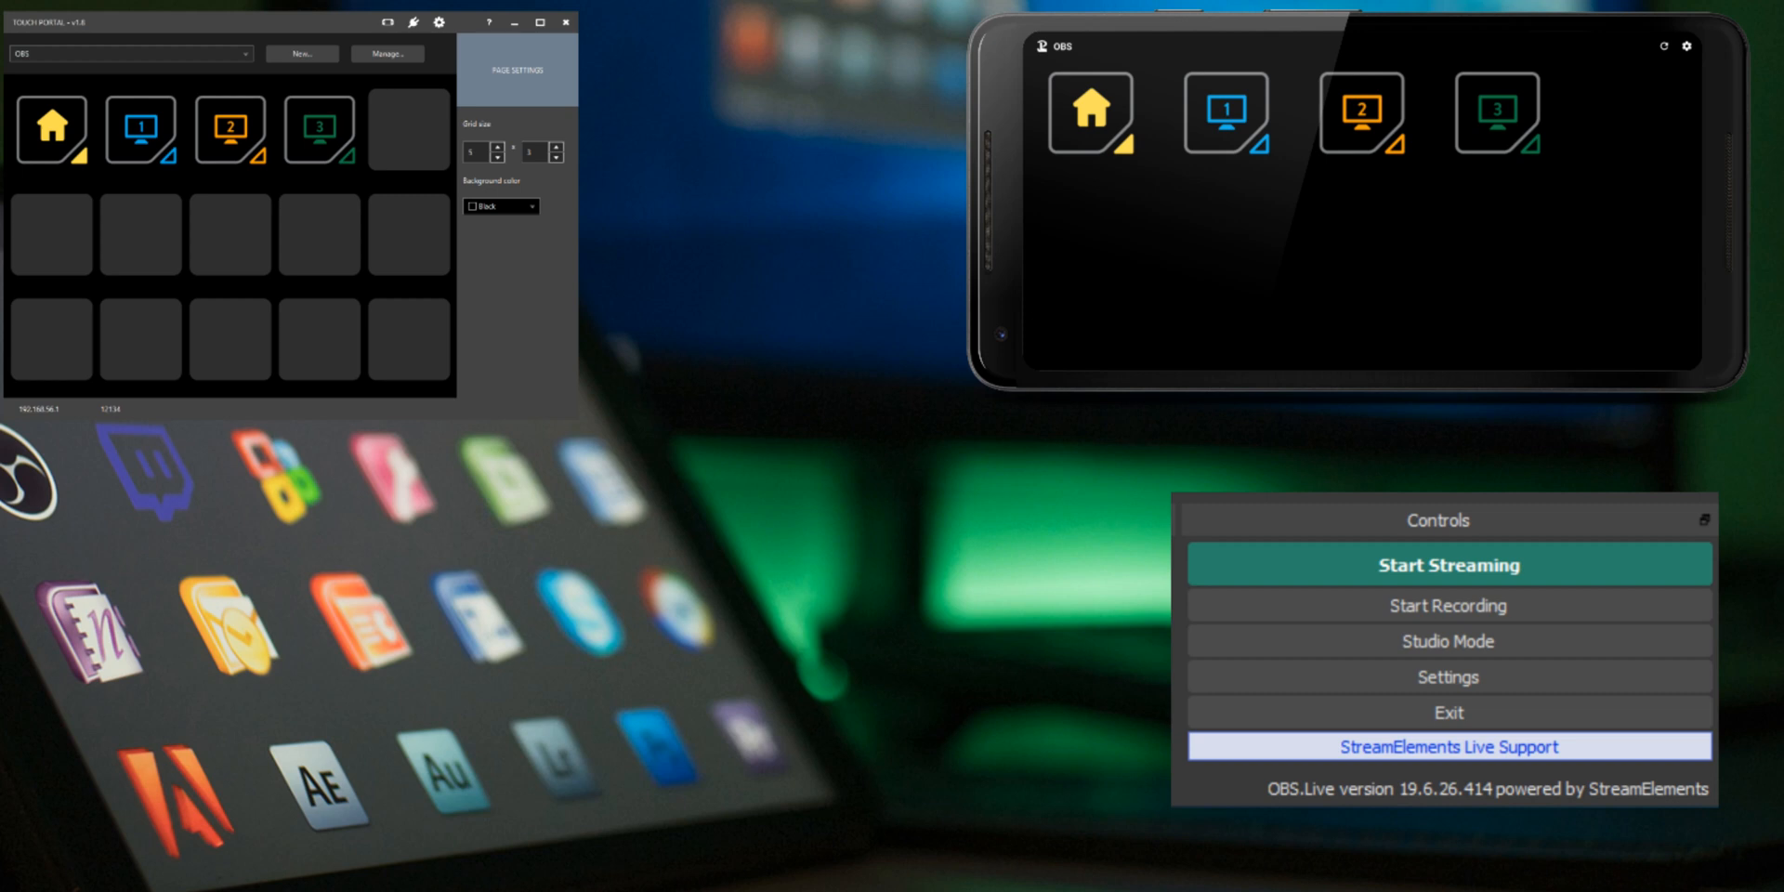
Create a new button in an empty OBS-page slot with the Record - Off.png icon.
{"action": "left_click", "coordinate": [50, 235]}
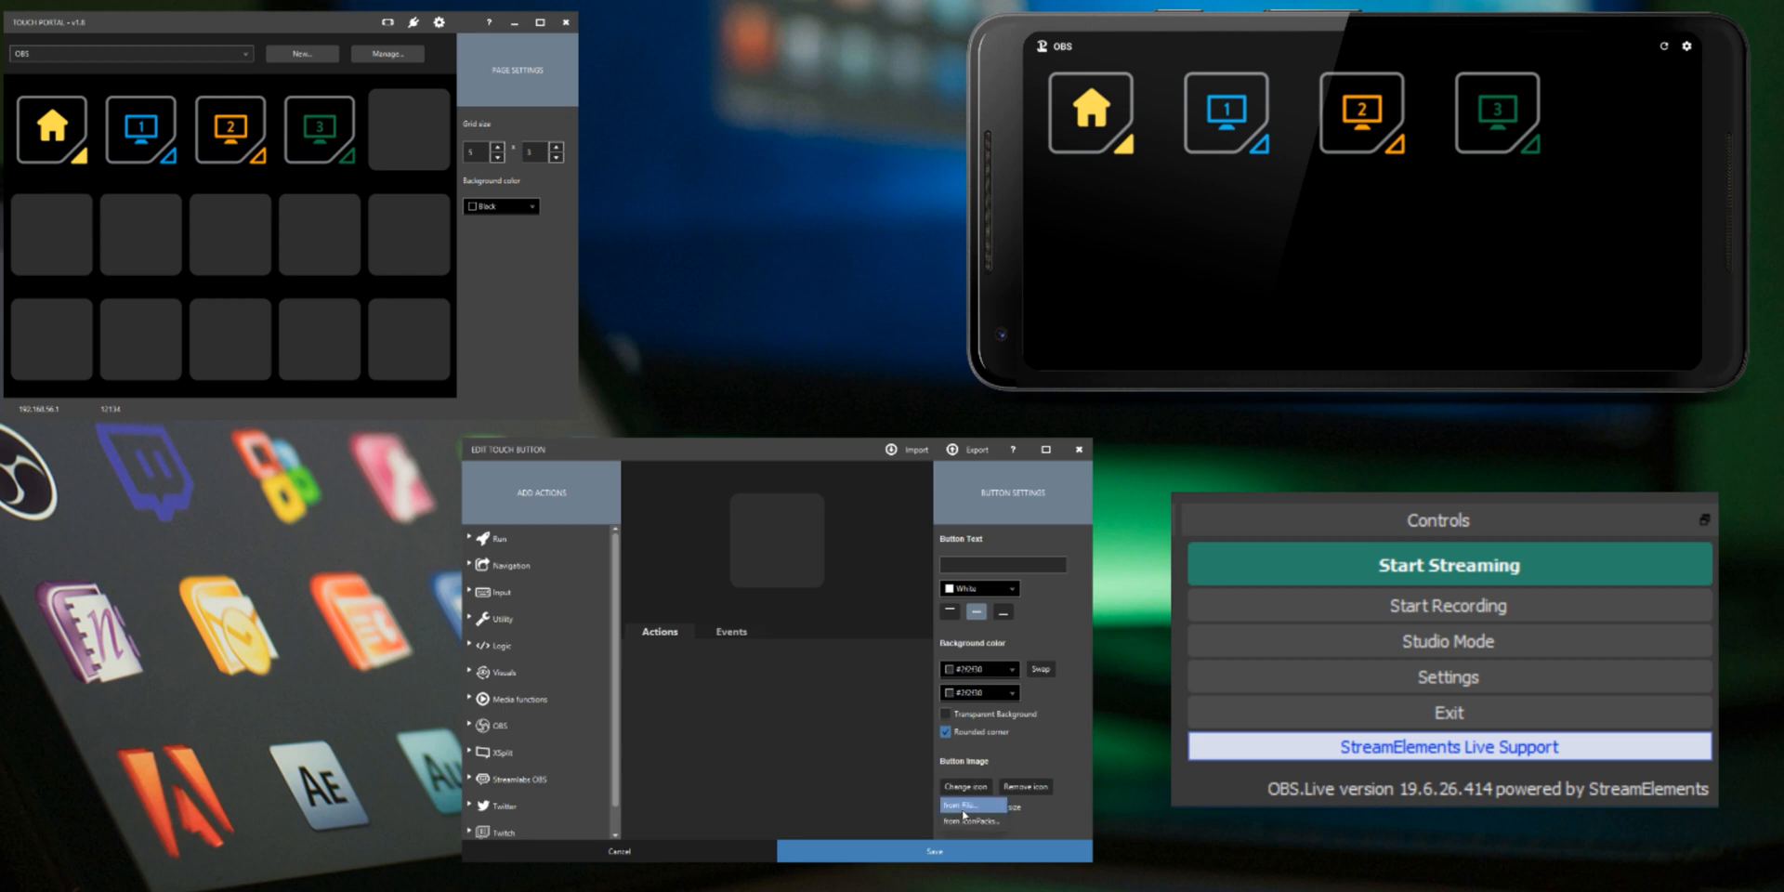
{"action": "left_click", "coordinate": [964, 804]}
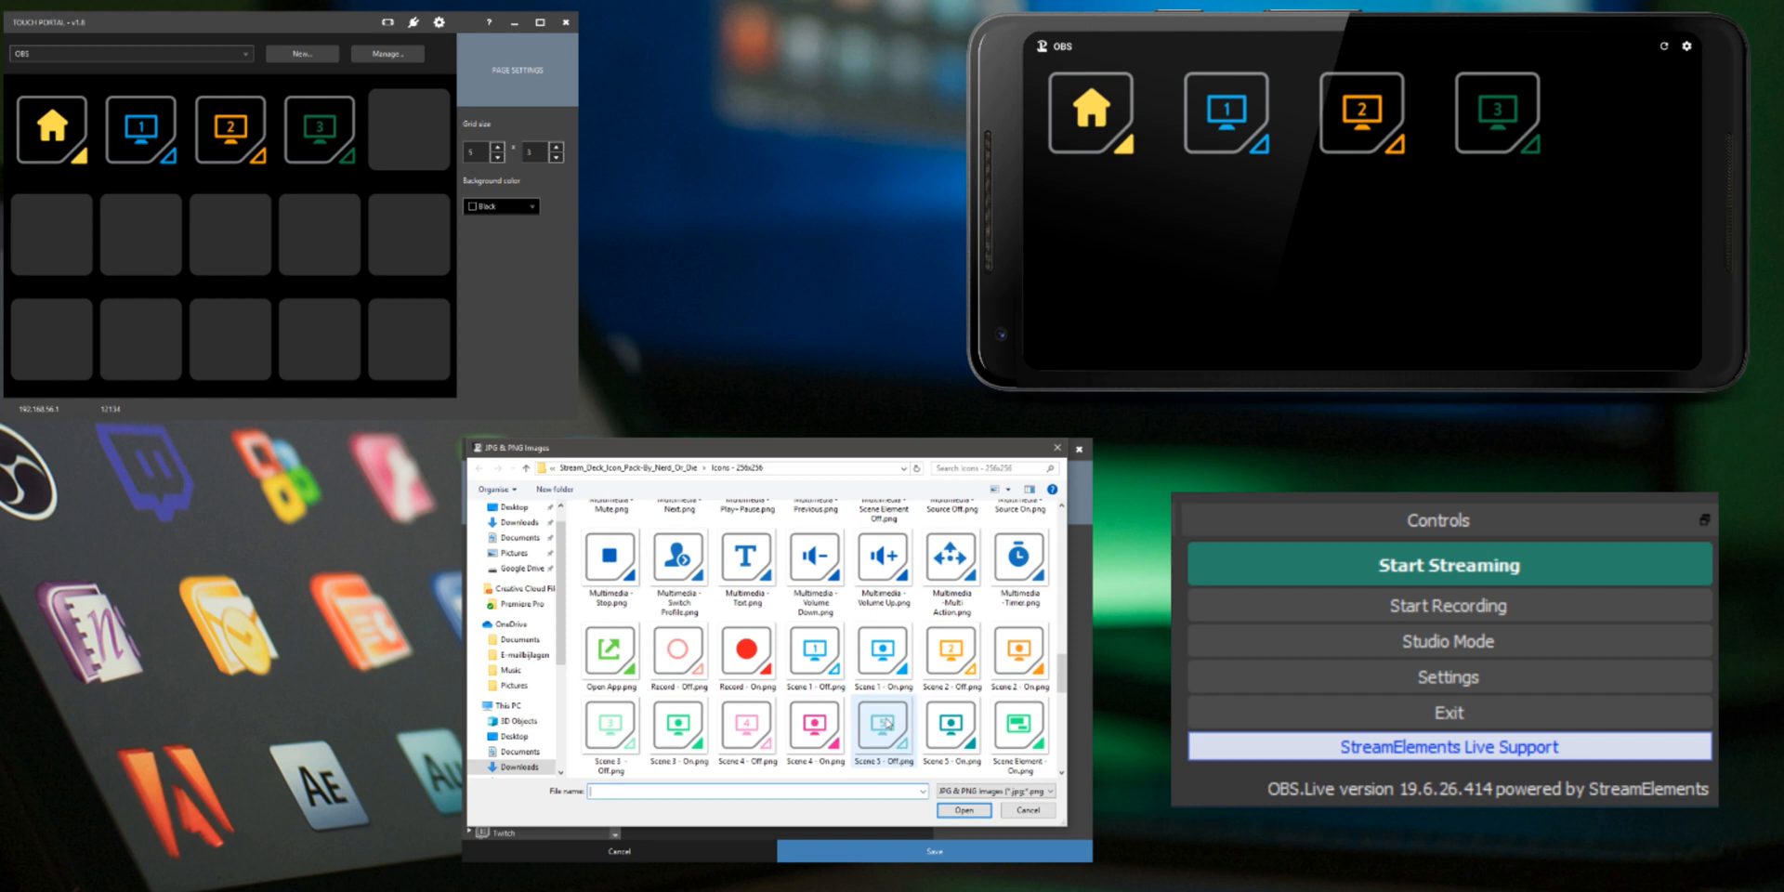
{"action": "left_click", "coordinate": [963, 809]}
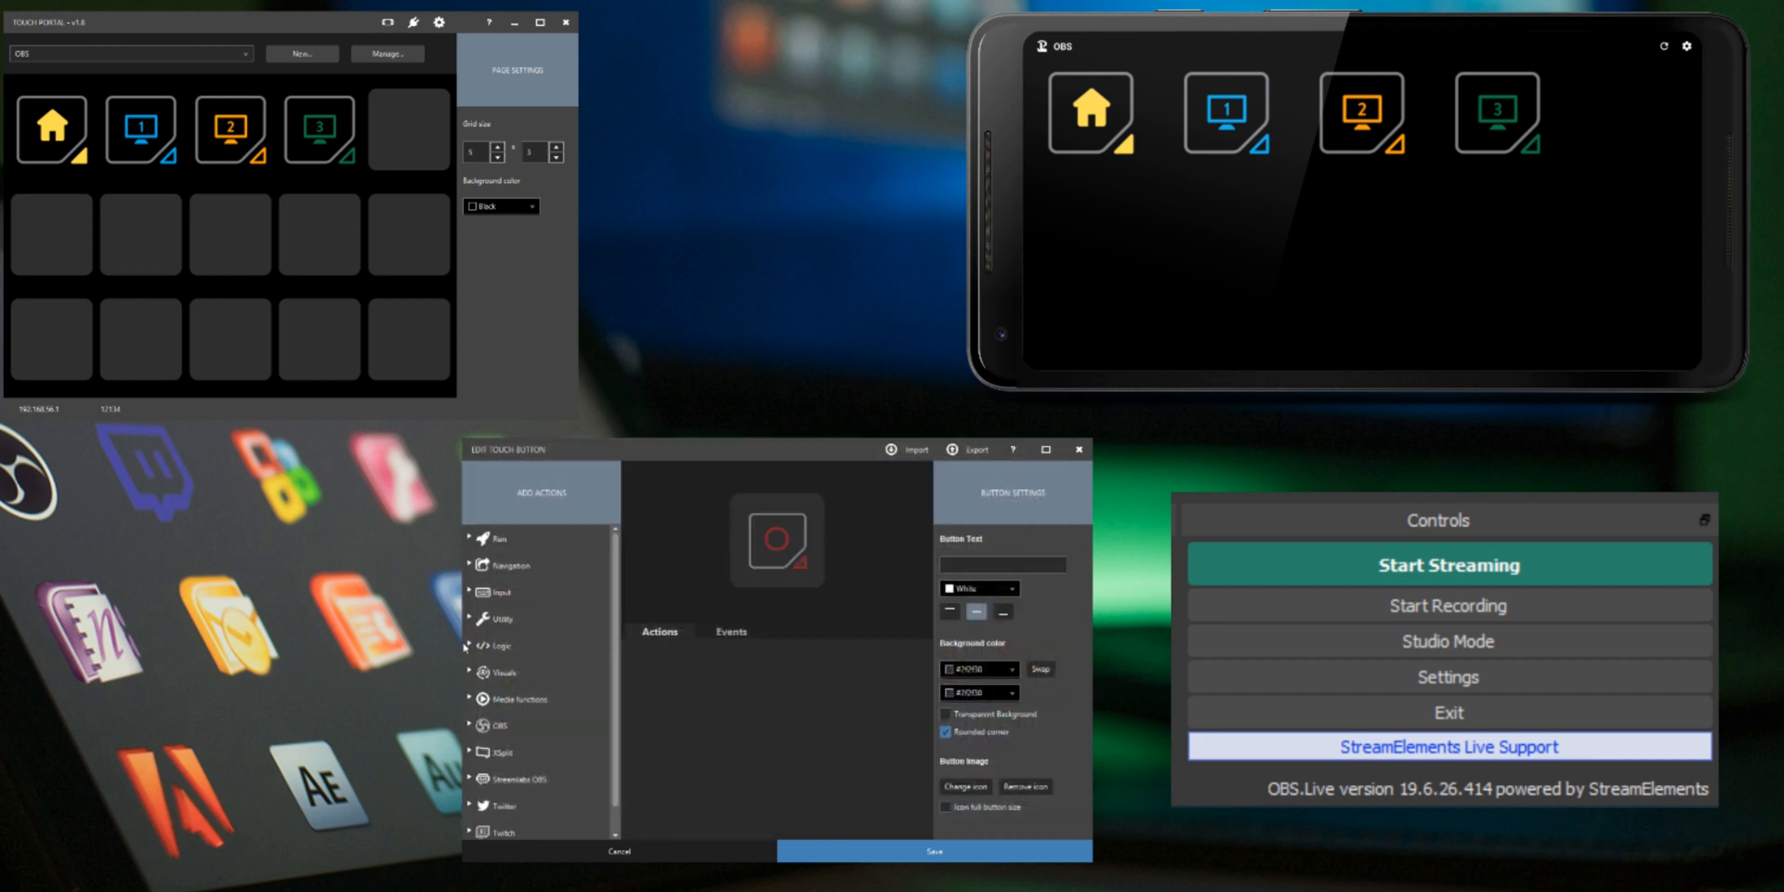
Add an If State logic action checking that this button's state is OFF.
{"action": "left_click", "coordinate": [498, 645]}
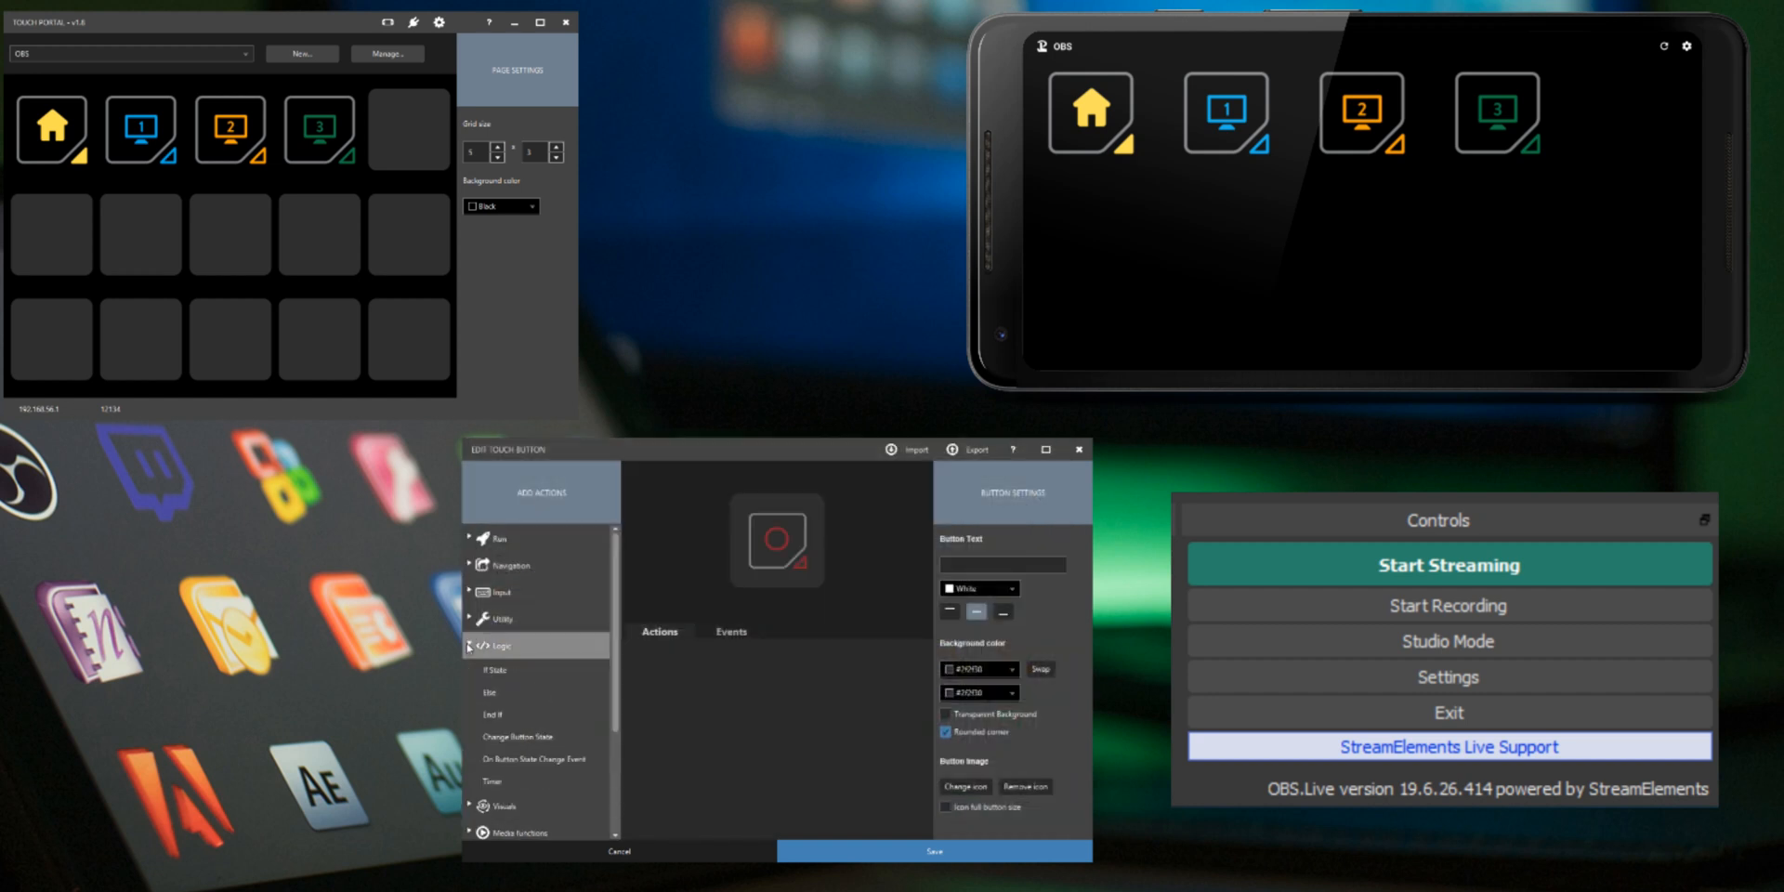
{"action": "left_click", "coordinate": [498, 669]}
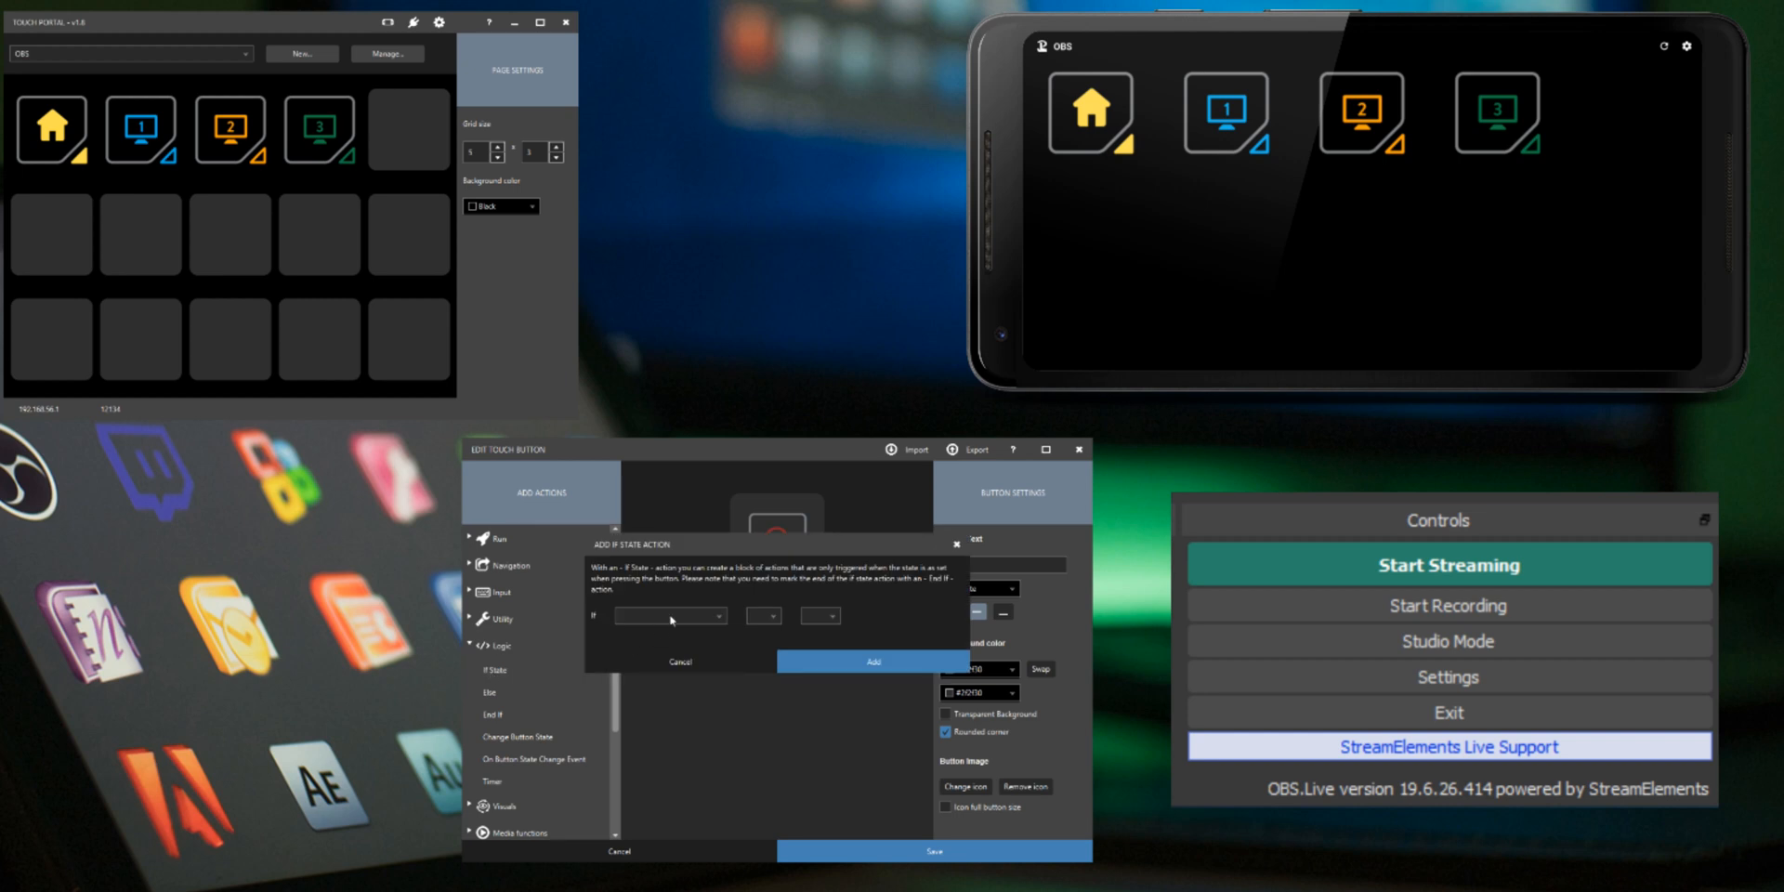
{"action": "left_click", "coordinate": [669, 615]}
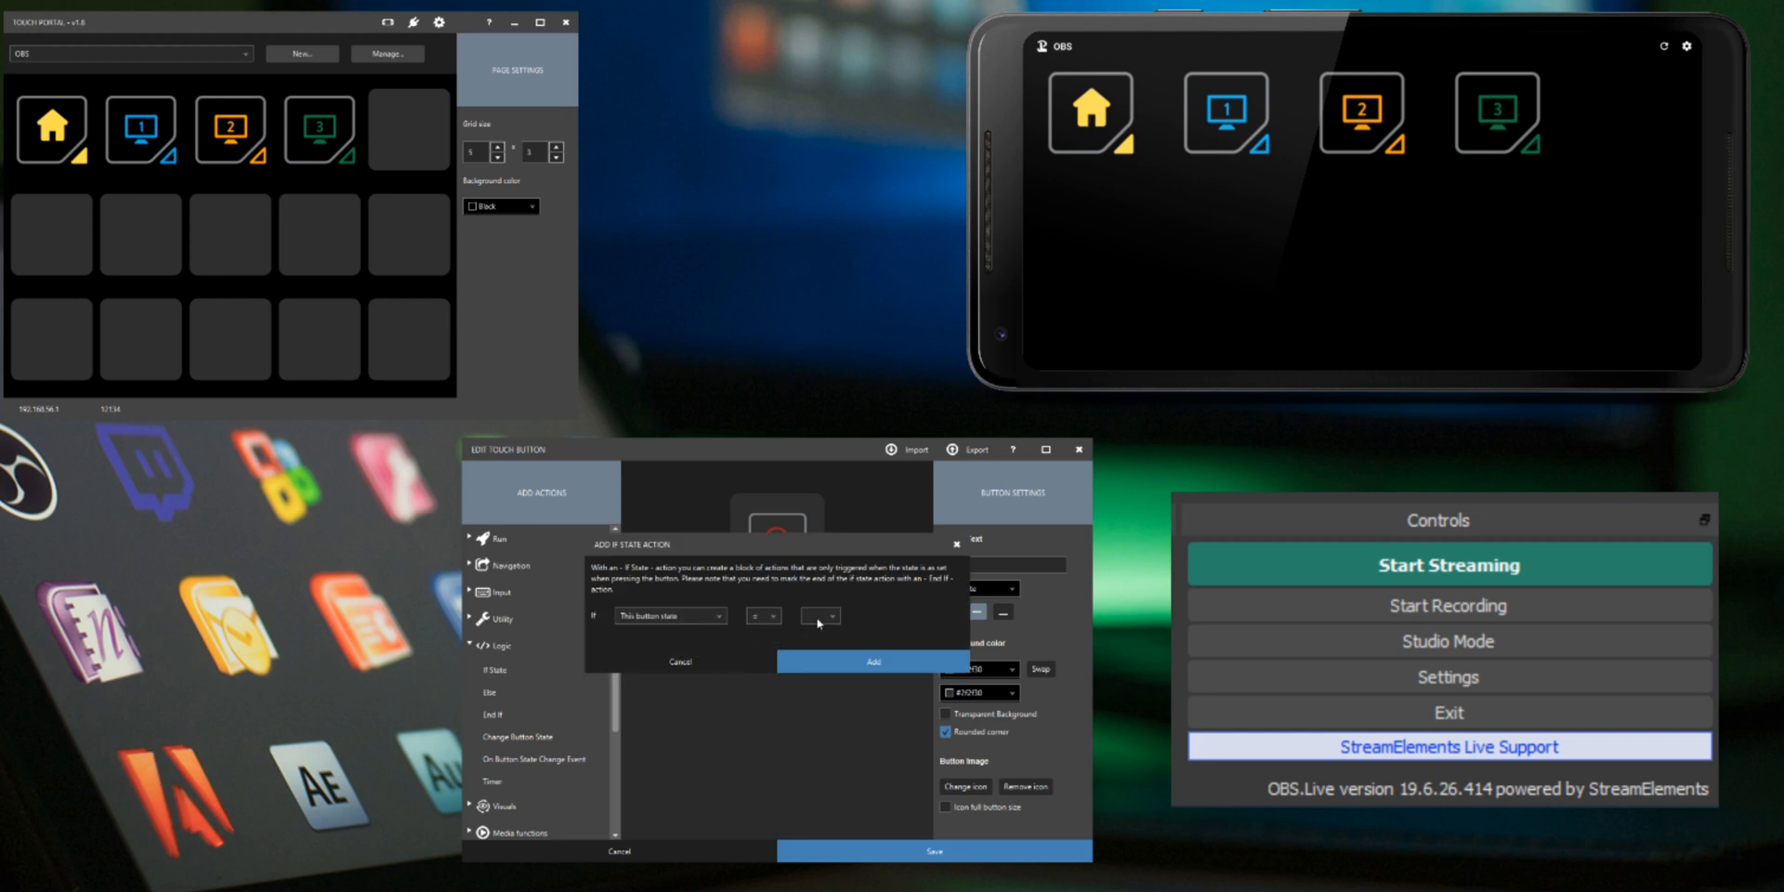
{"action": "left_click", "coordinate": [874, 662]}
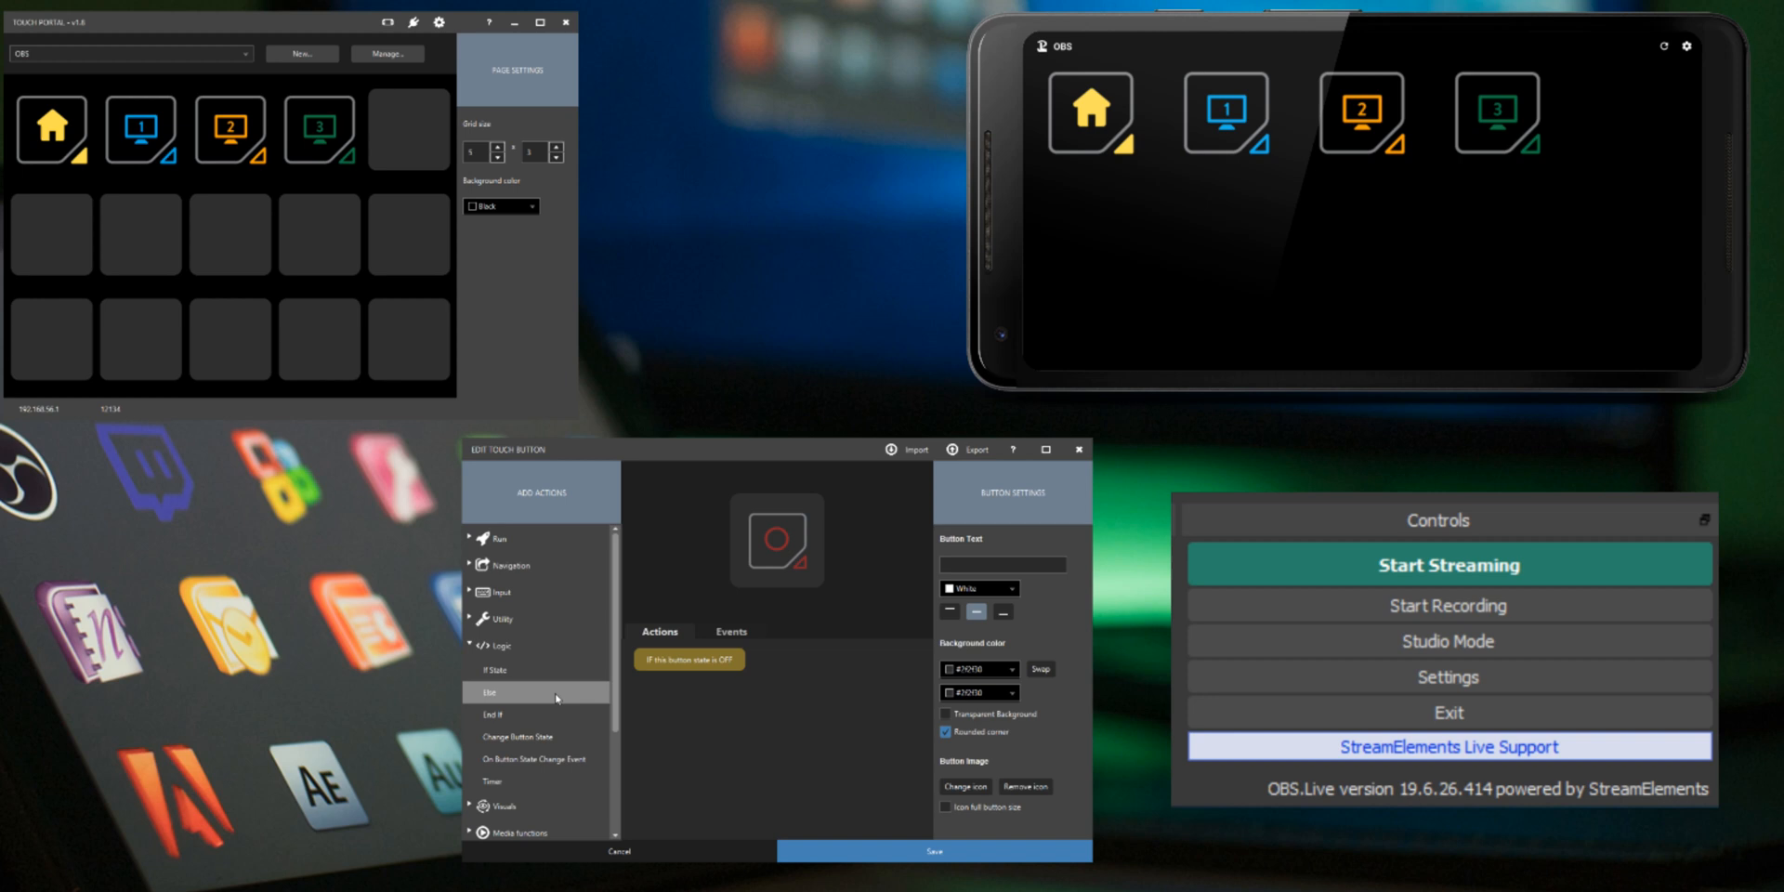
Add the Else branch with Set Button State ON/OFF actions and close with End If.
{"action": "left_click", "coordinate": [494, 693]}
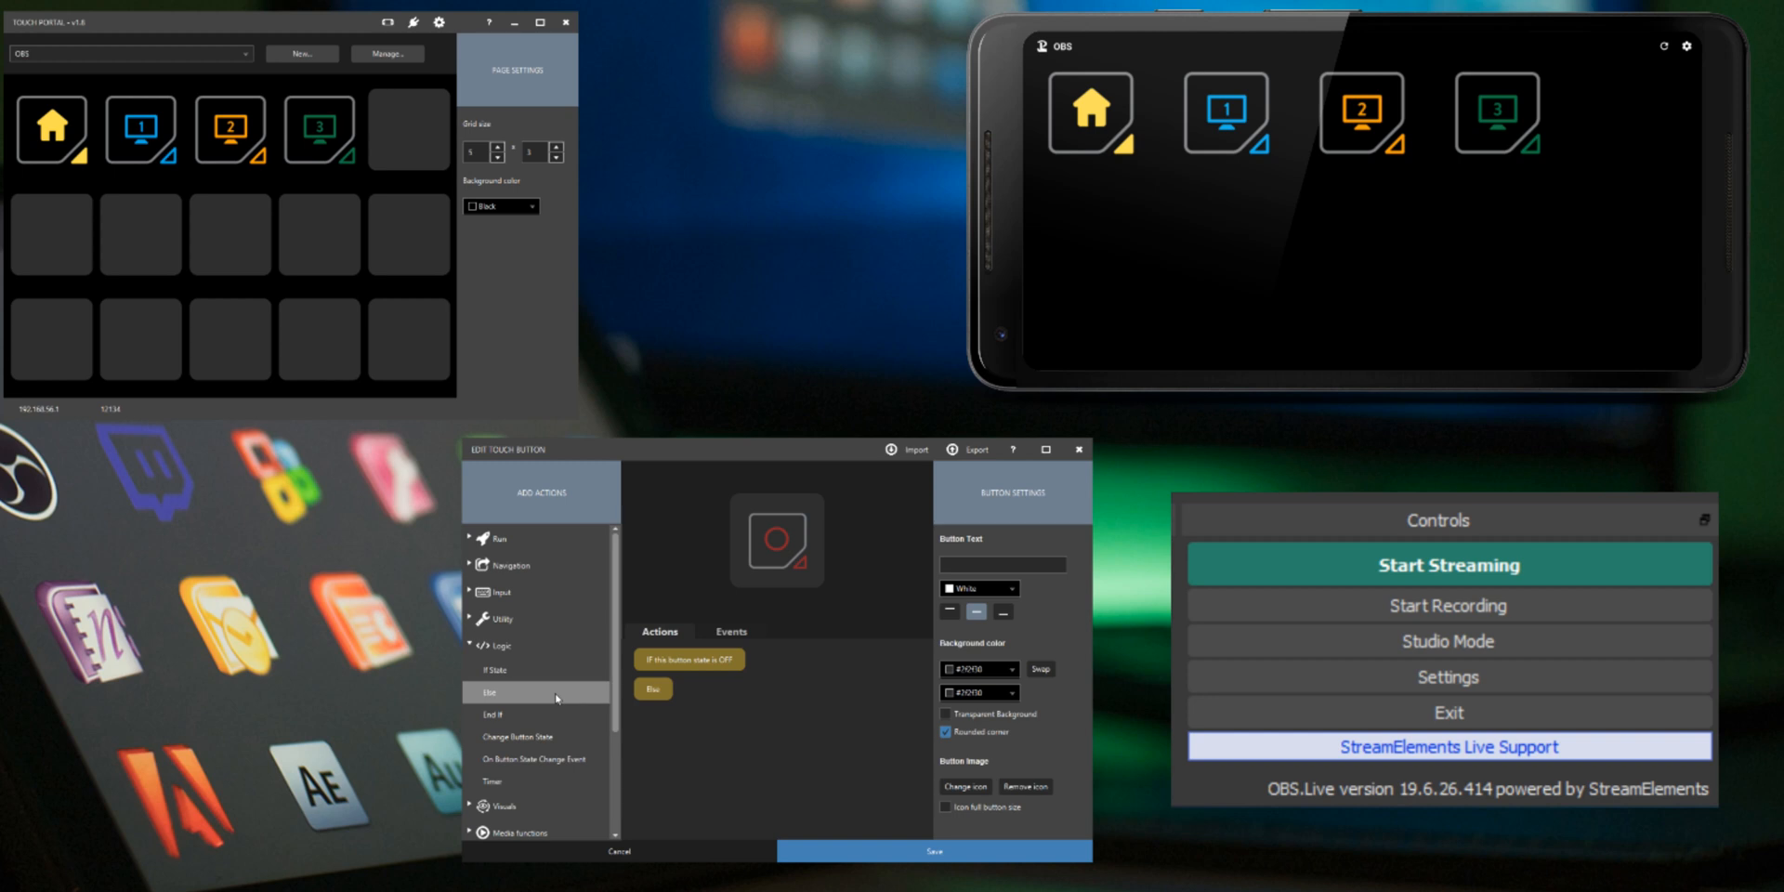
{"action": "mouse_move", "coordinate": [557, 714]}
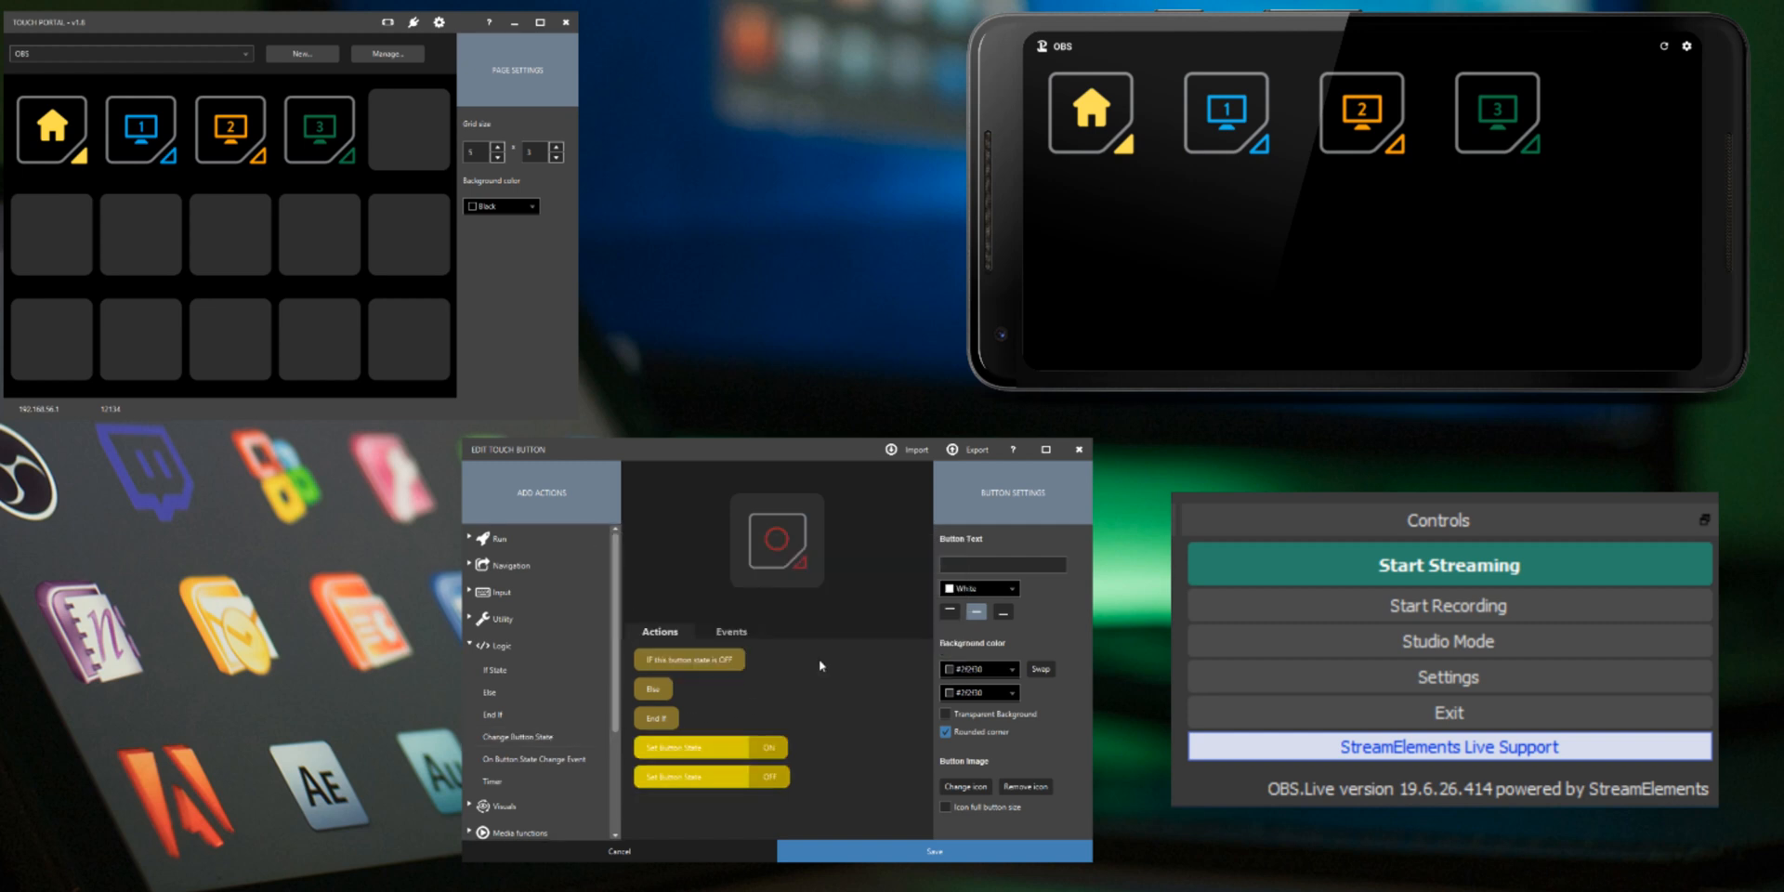
{"action": "mouse_move", "coordinate": [762, 706]}
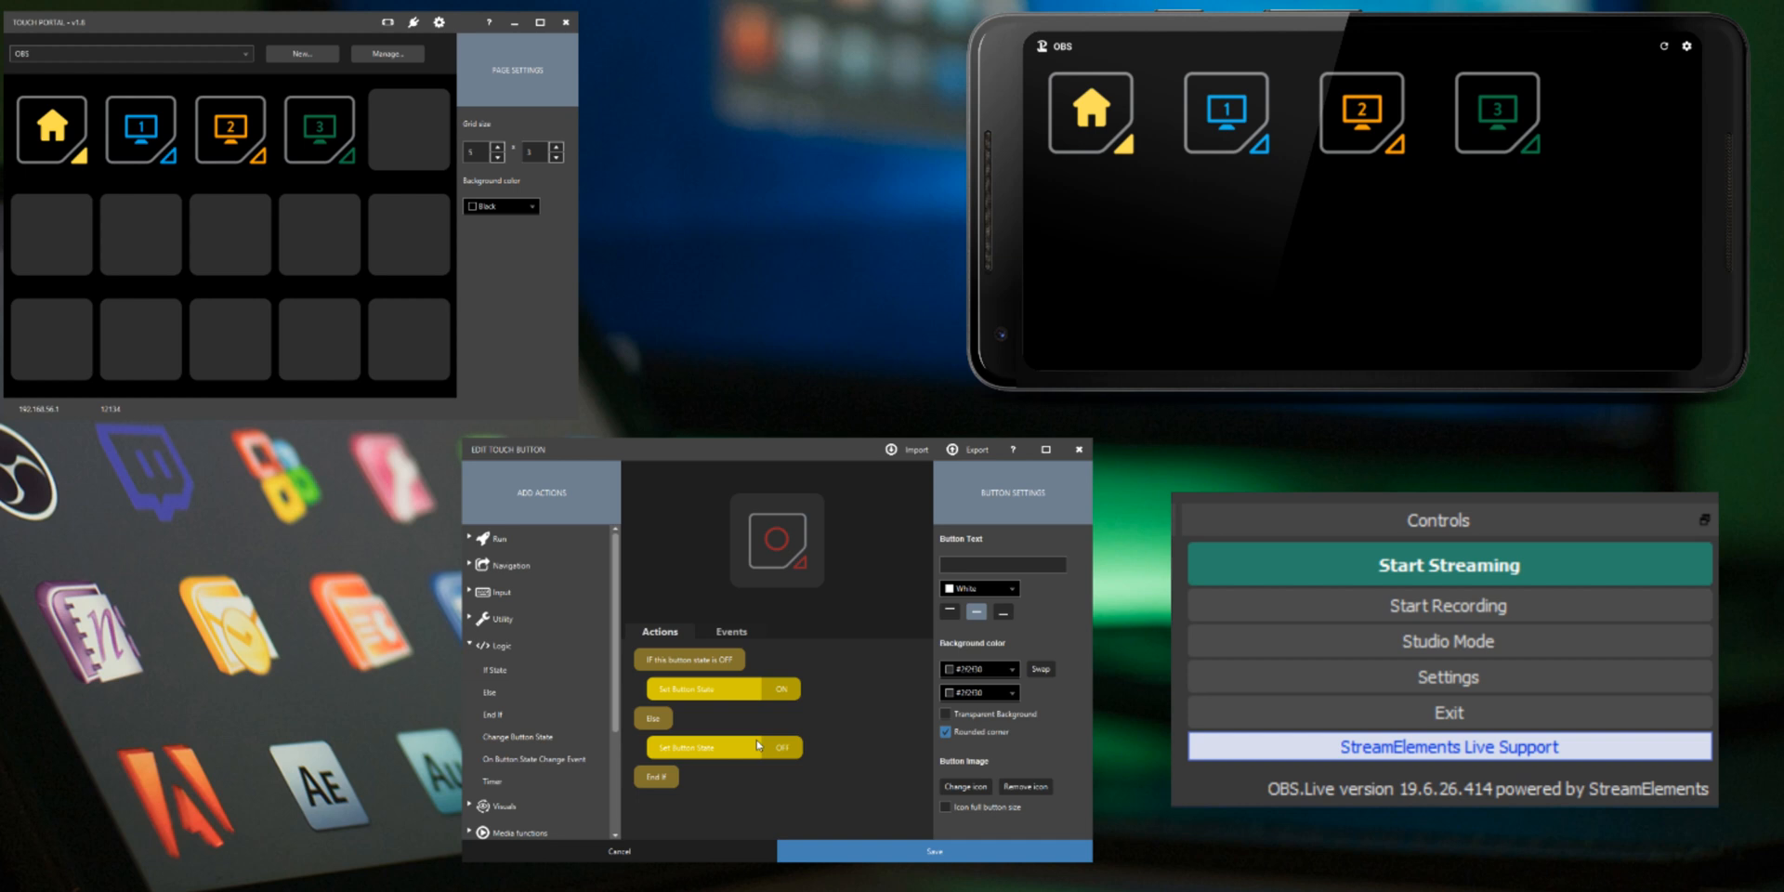
{"action": "left_click", "coordinate": [496, 727]}
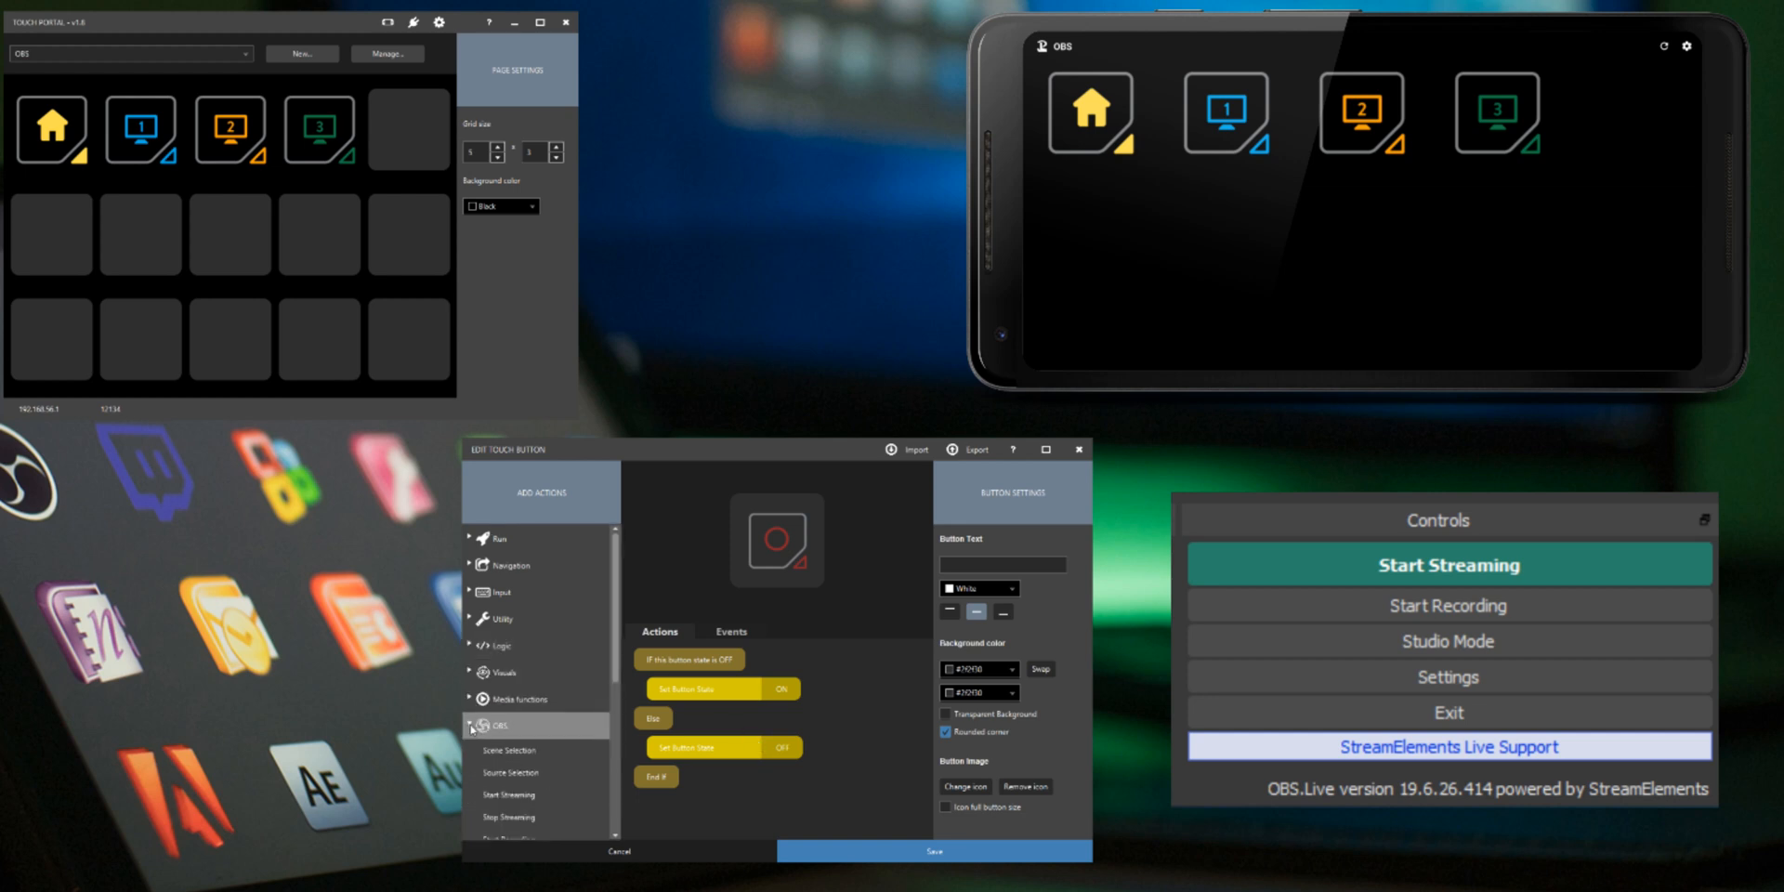
Add OBS Start Recording under ON and Stop Recording under OFF, then save the button.
{"action": "left_click", "coordinate": [494, 725]}
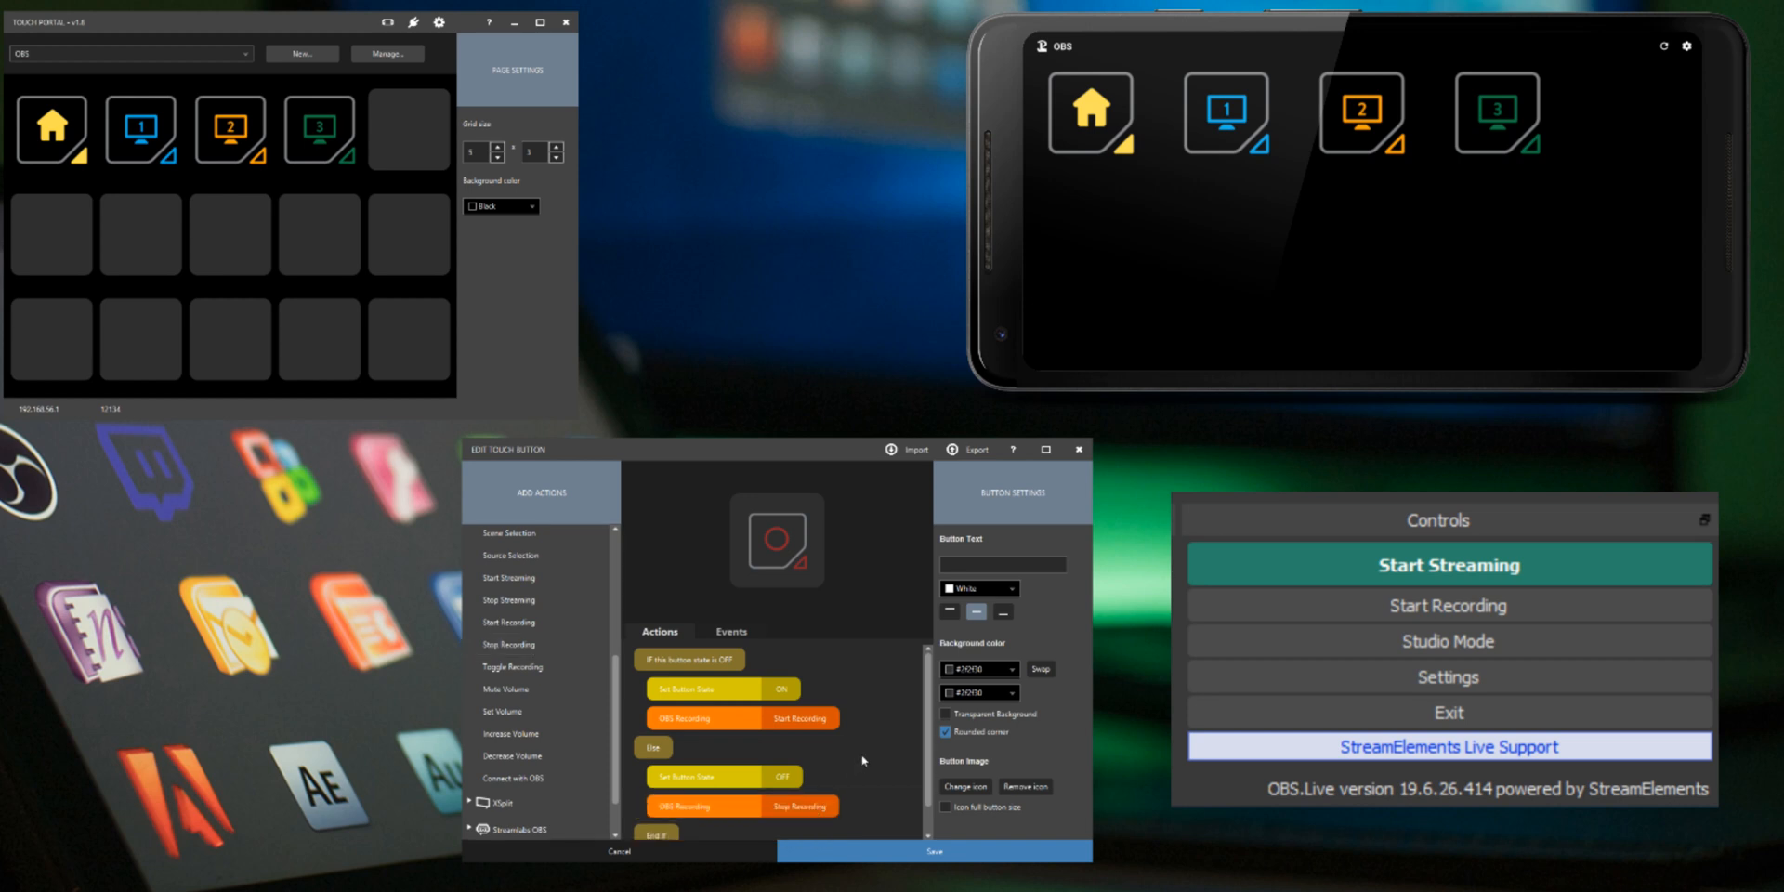
{"action": "left_click", "coordinate": [933, 851]}
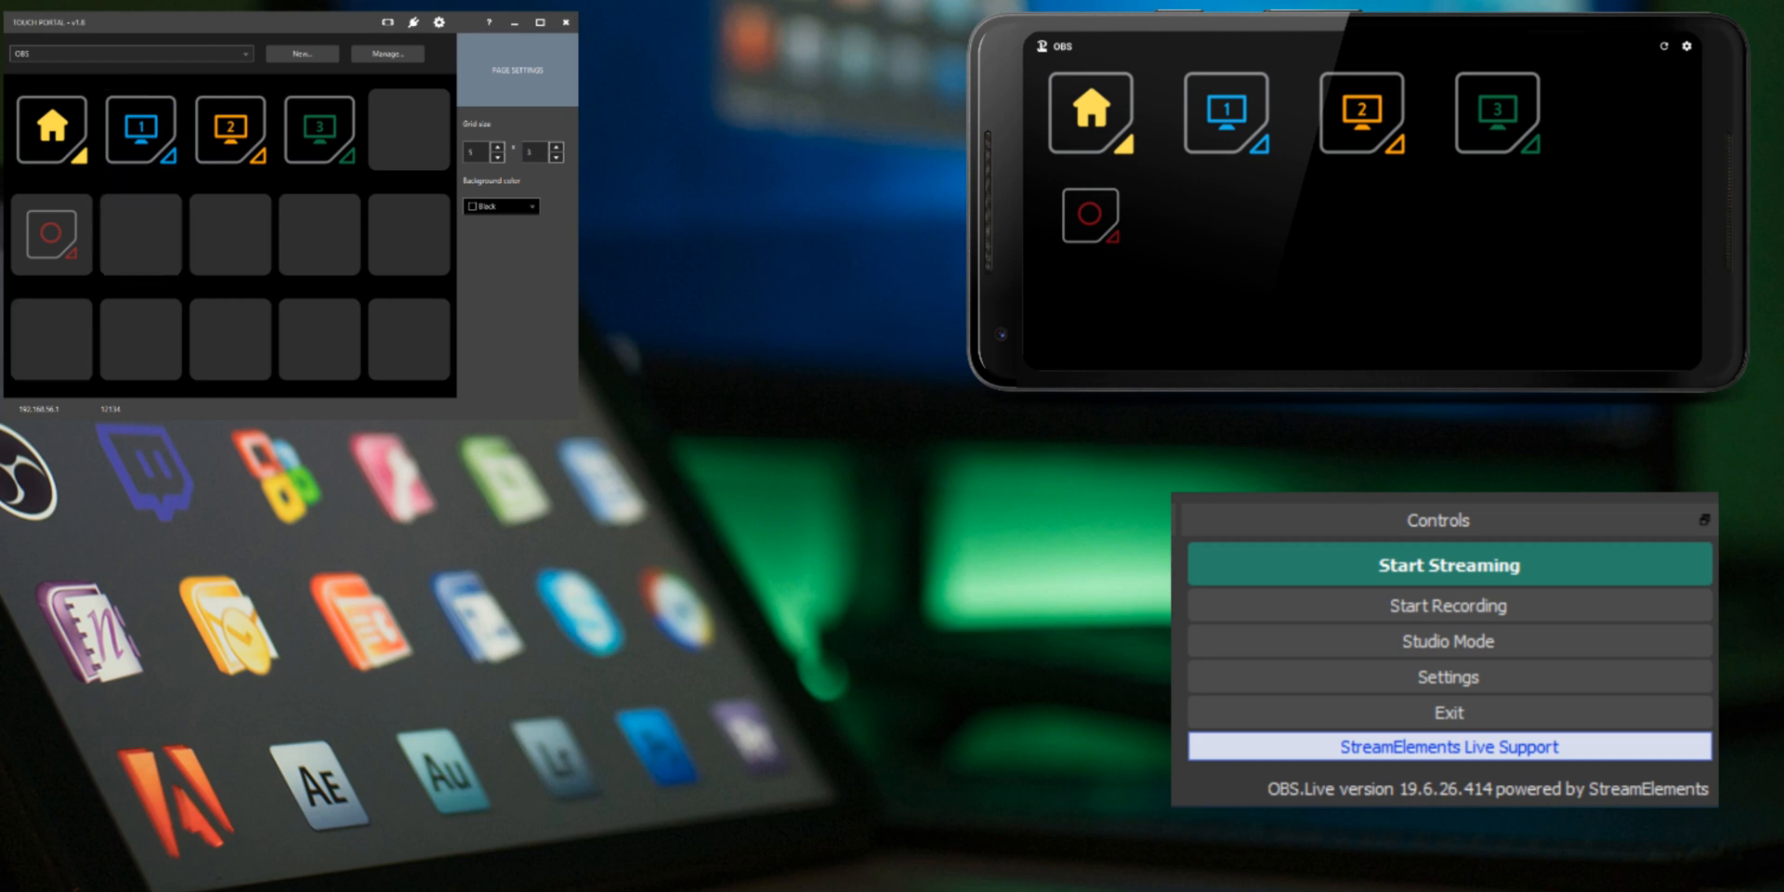
Test the record button to start OBS recording, then reopen it in the button editor.
{"action": "left_click", "coordinate": [1448, 604]}
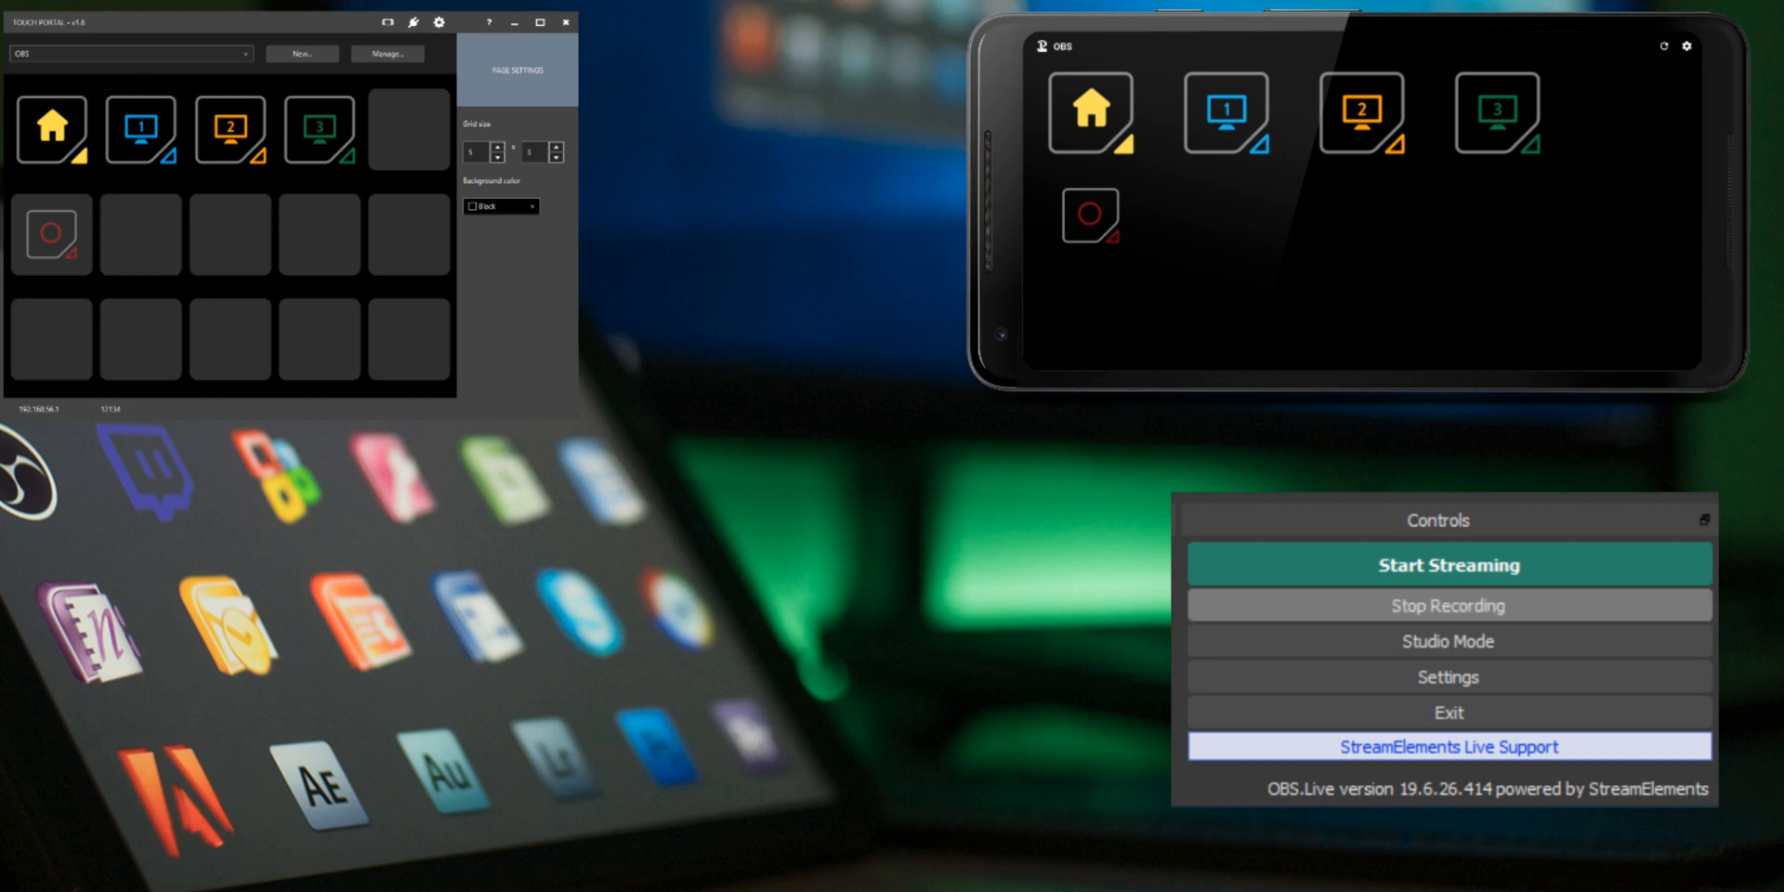
{"action": "left_click", "coordinate": [1448, 604]}
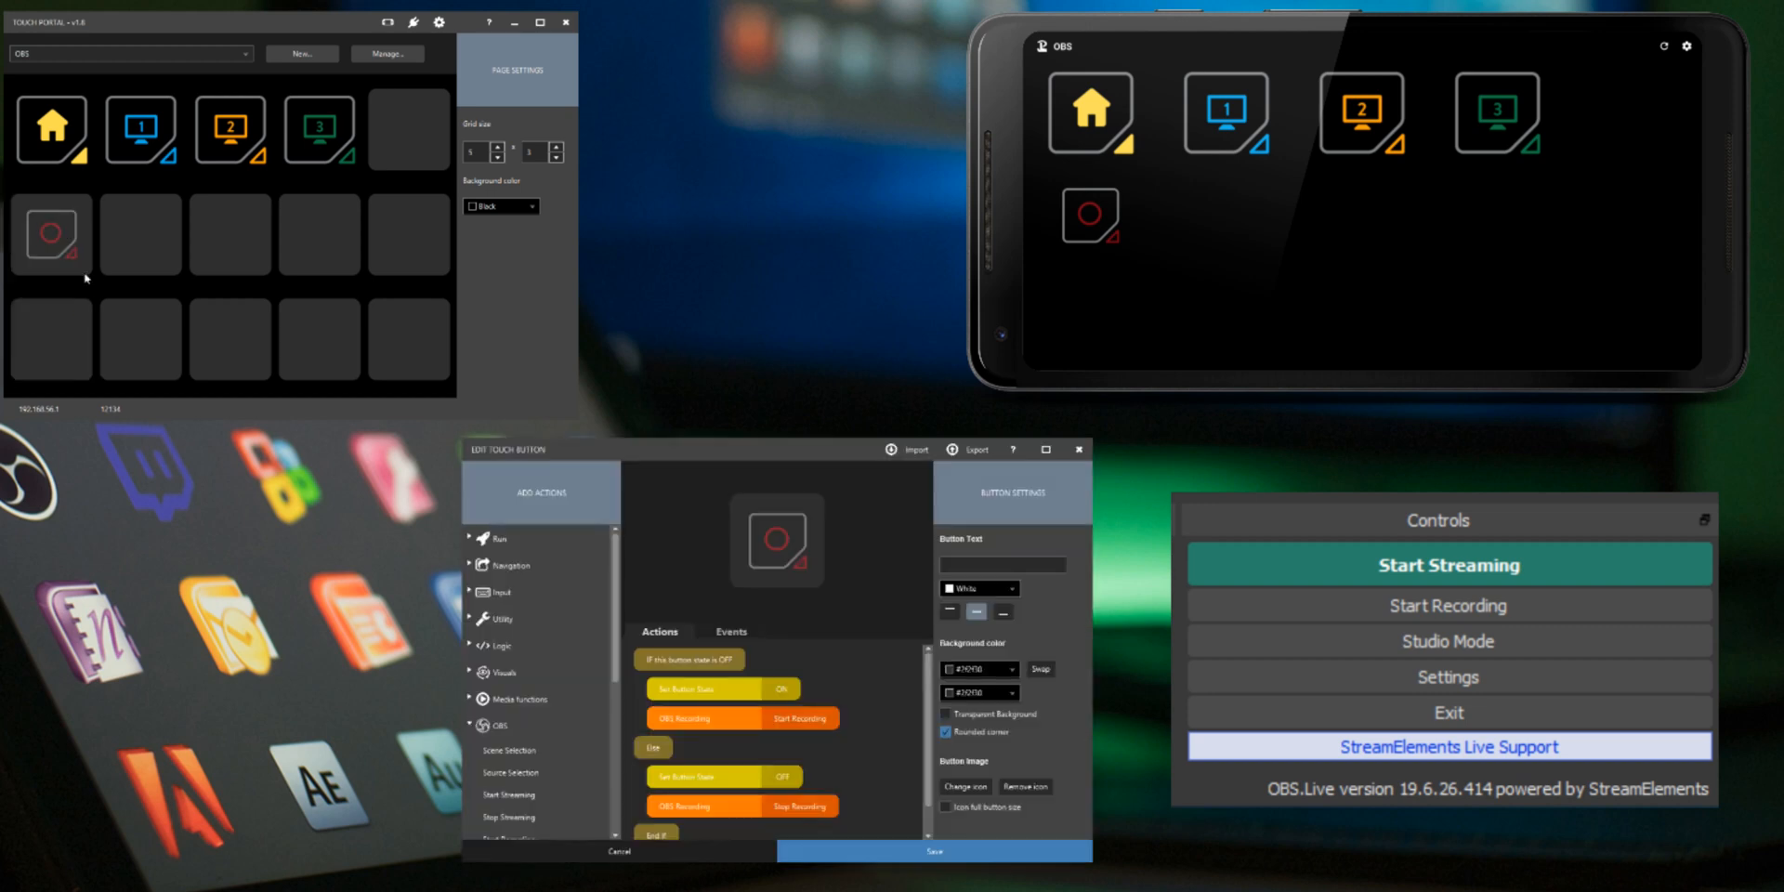
Add a Change Button Visuals action with Change icon ticked and browse the icon pack folder.
{"action": "left_click", "coordinate": [494, 727]}
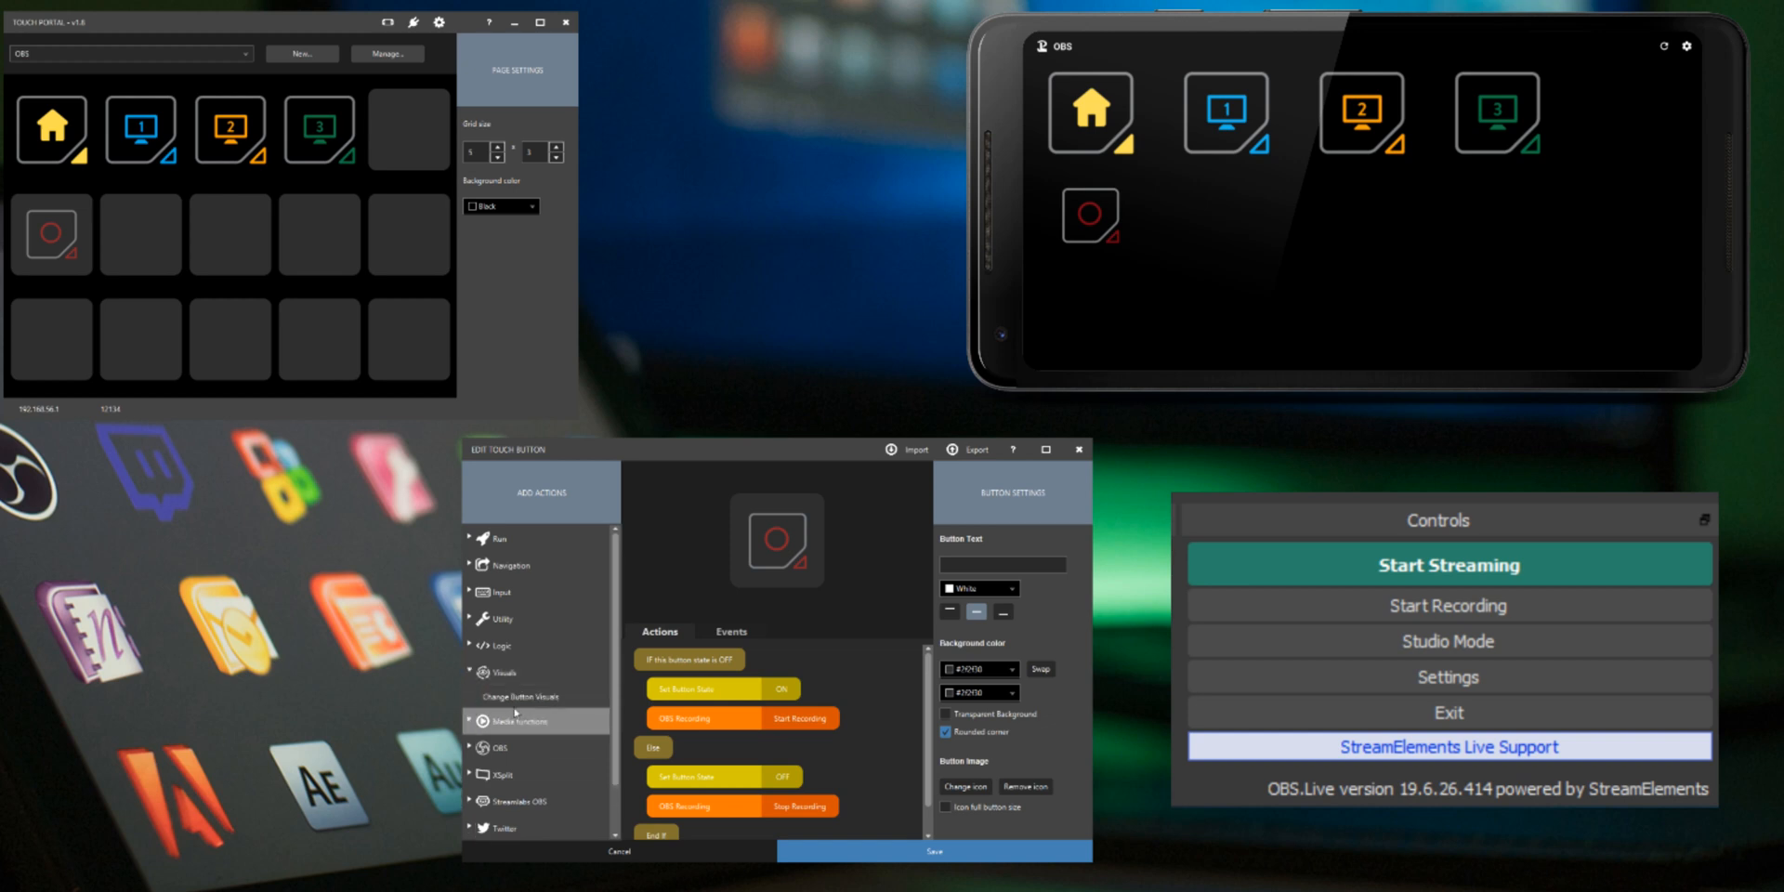
{"action": "left_click", "coordinate": [522, 697]}
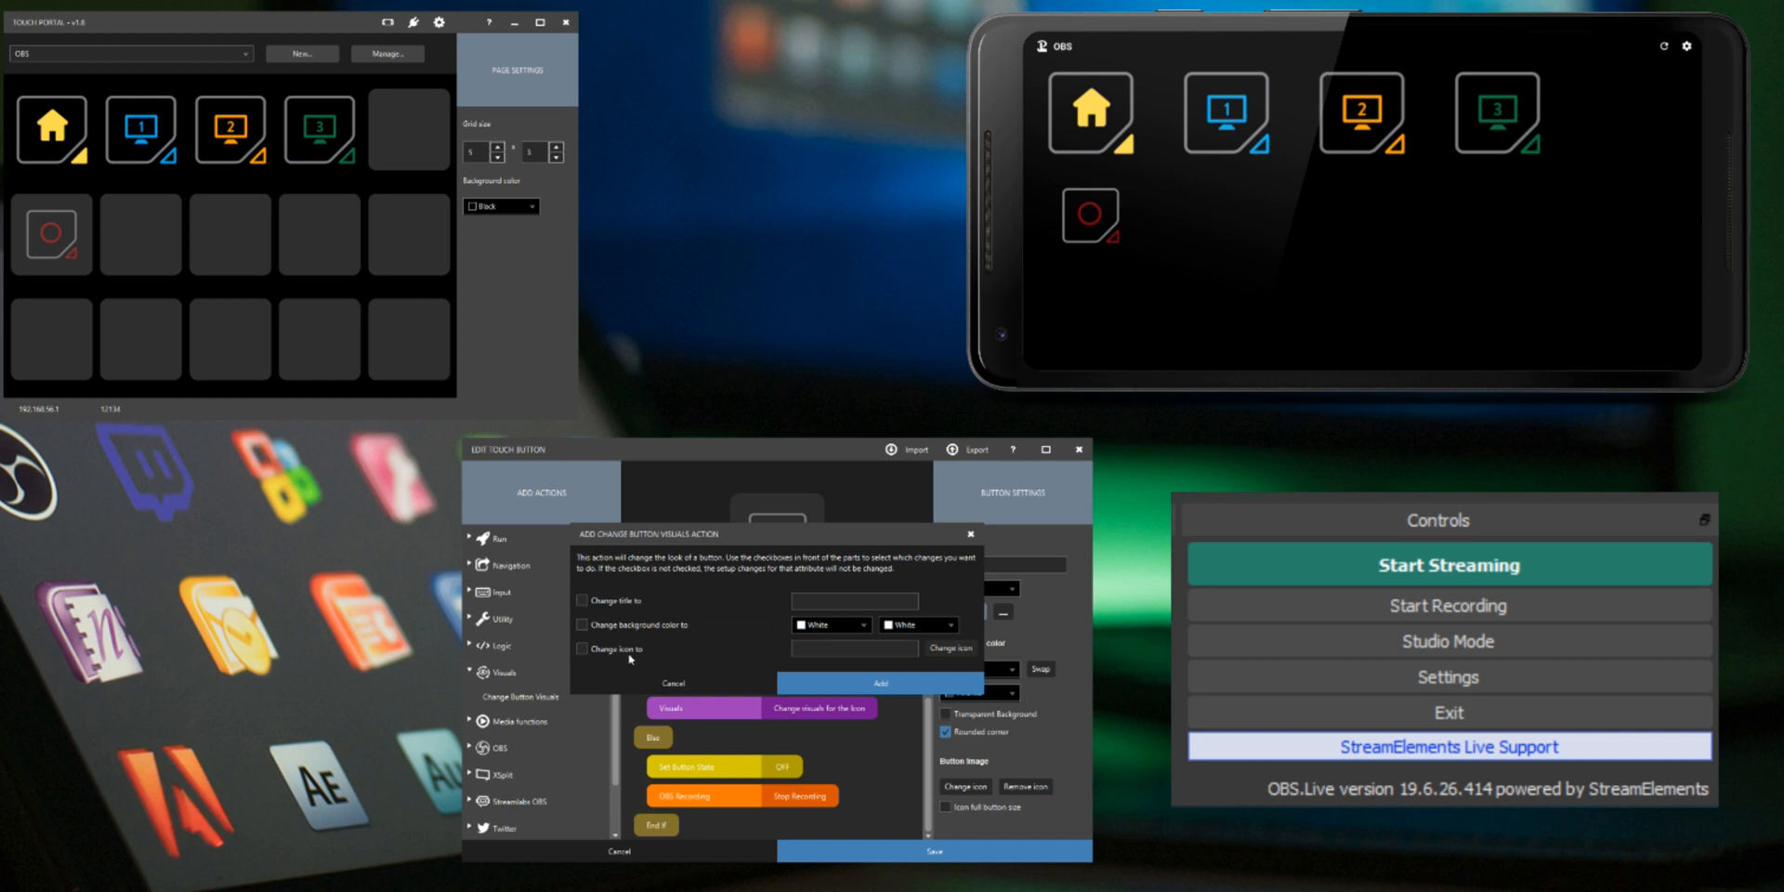
{"action": "left_click", "coordinate": [948, 646]}
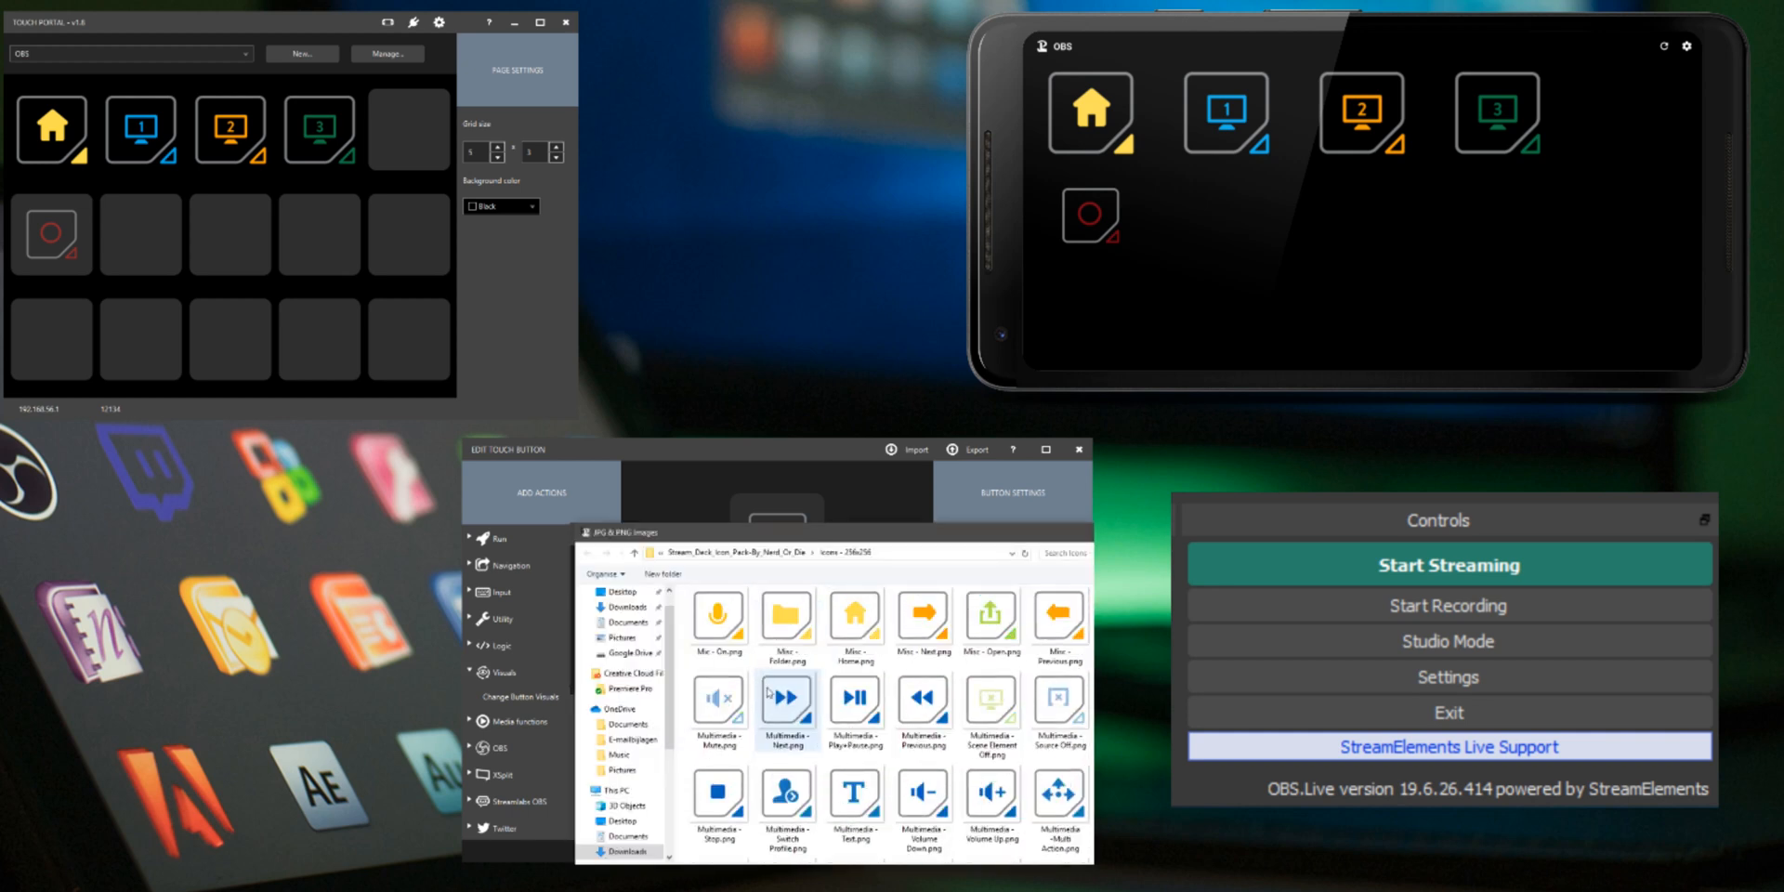